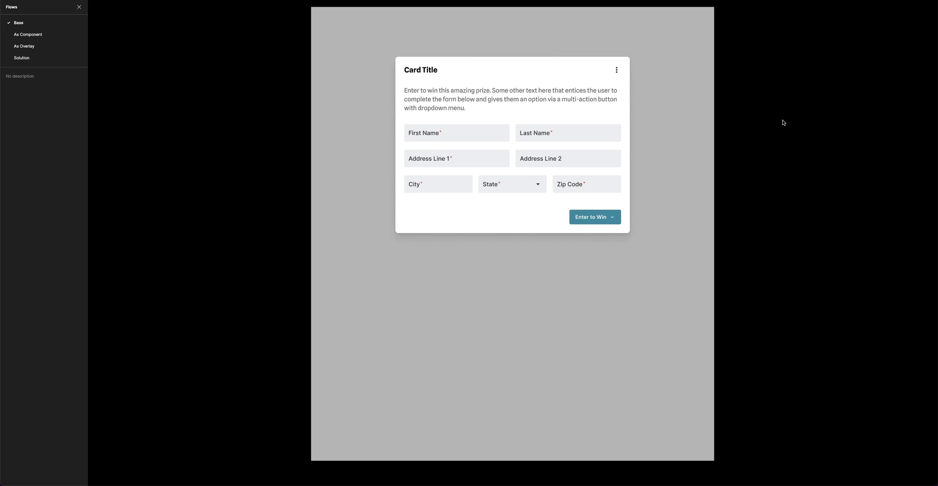
Step: Preview the Enter to Win dropdown options in the current flow
click(566, 133)
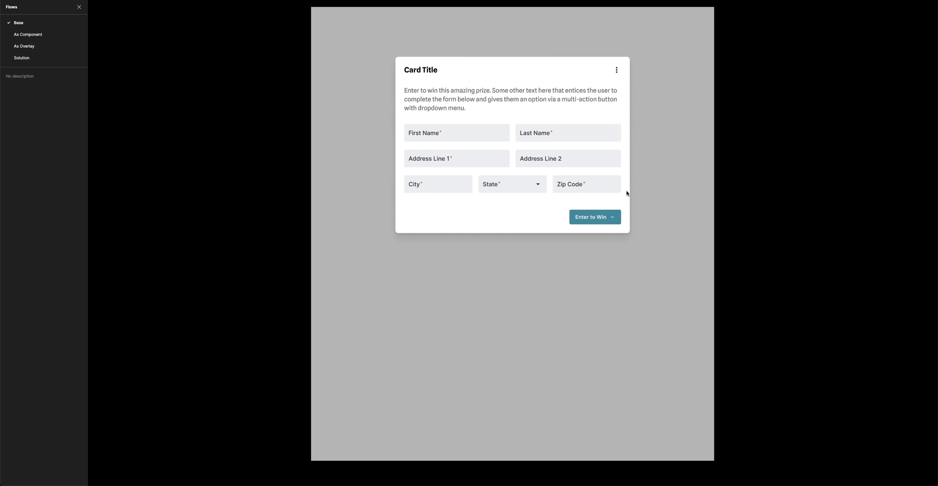
mouse_move(548, 216)
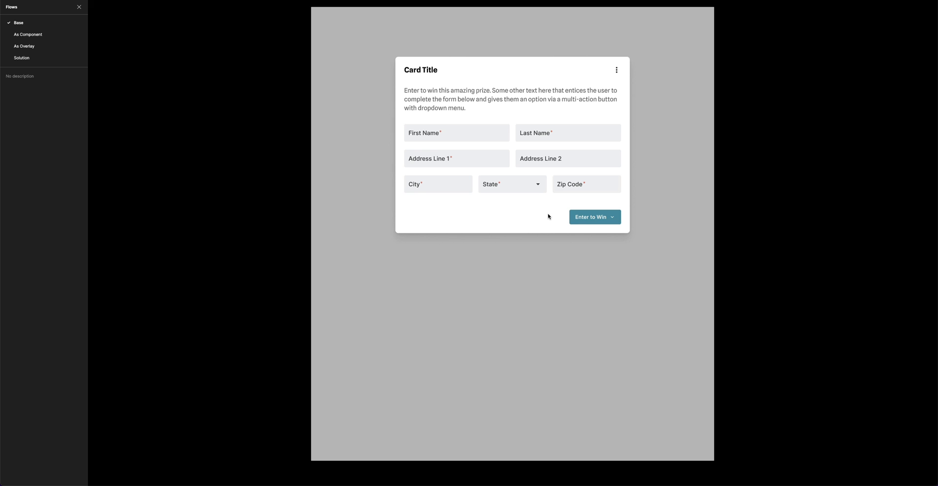
click(612, 217)
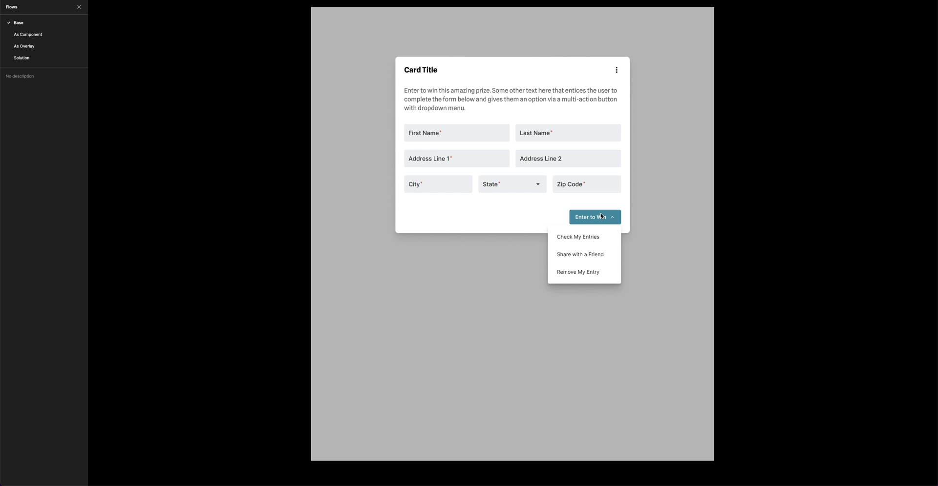
mouse_move(579, 254)
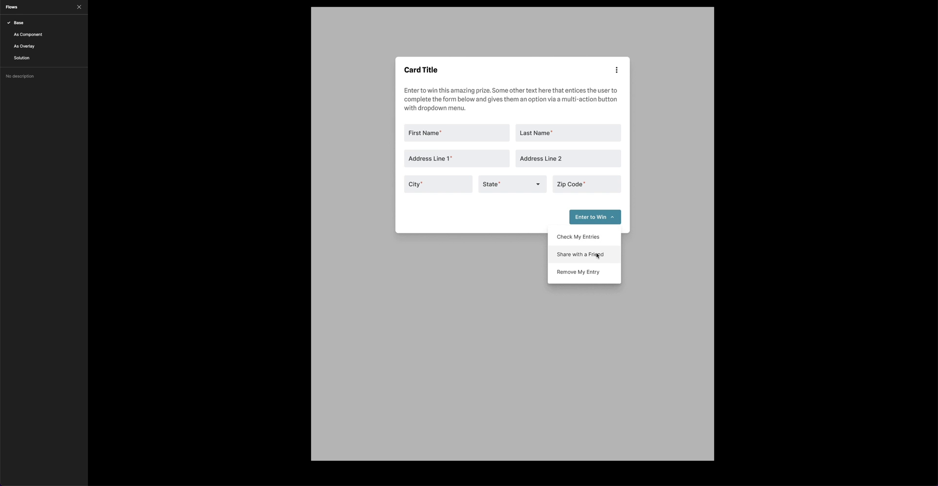
mouse_move(578, 237)
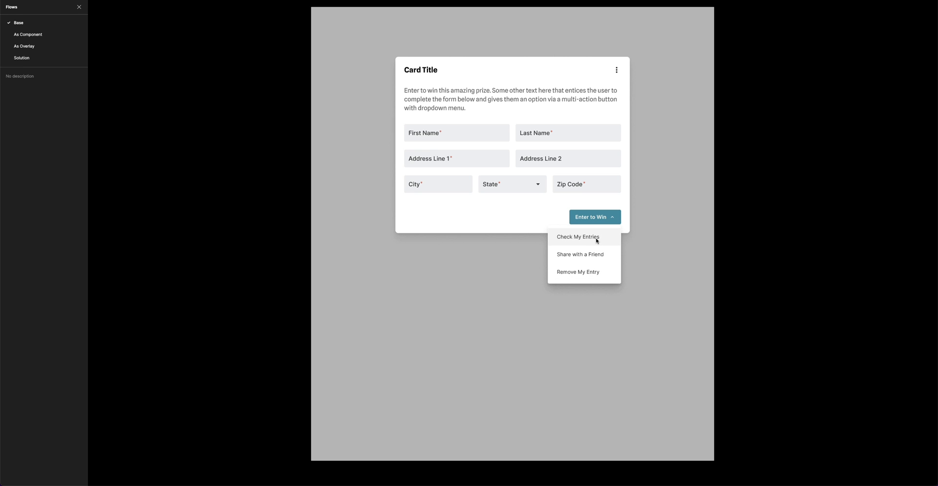
mouse_move(600, 230)
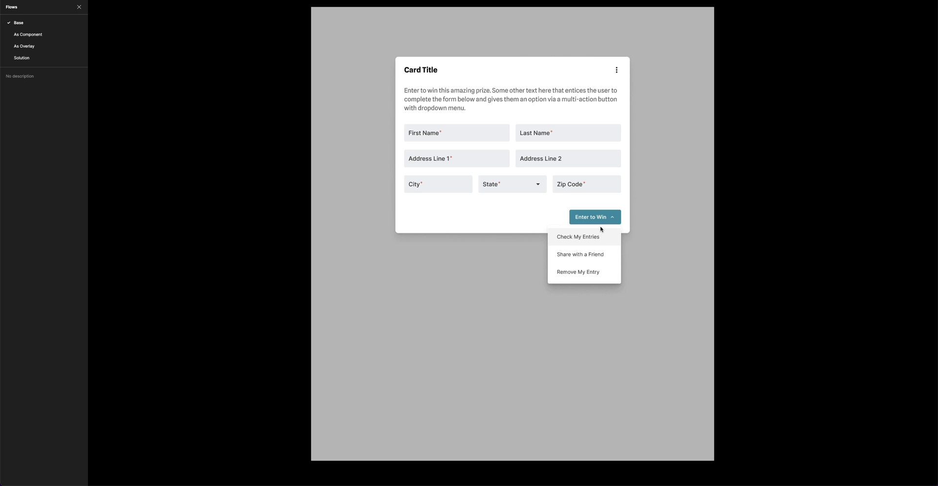
mouse_move(588, 240)
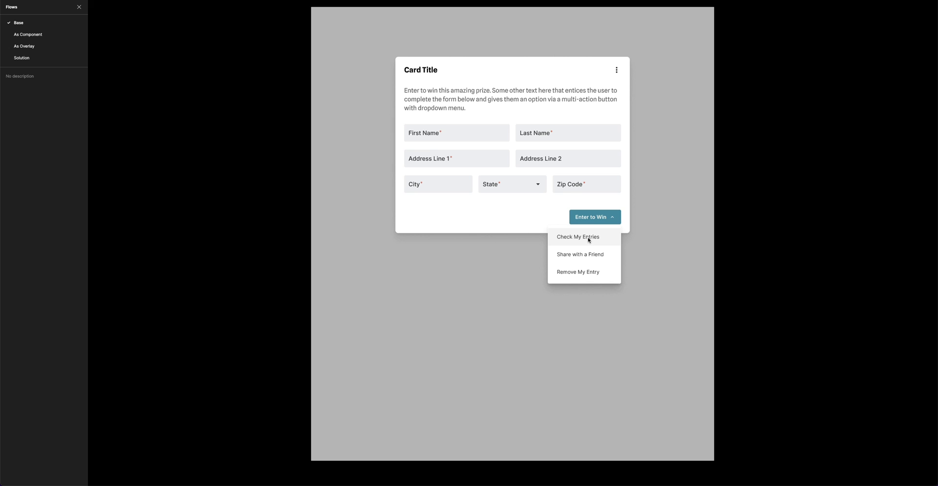
mouse_move(579, 254)
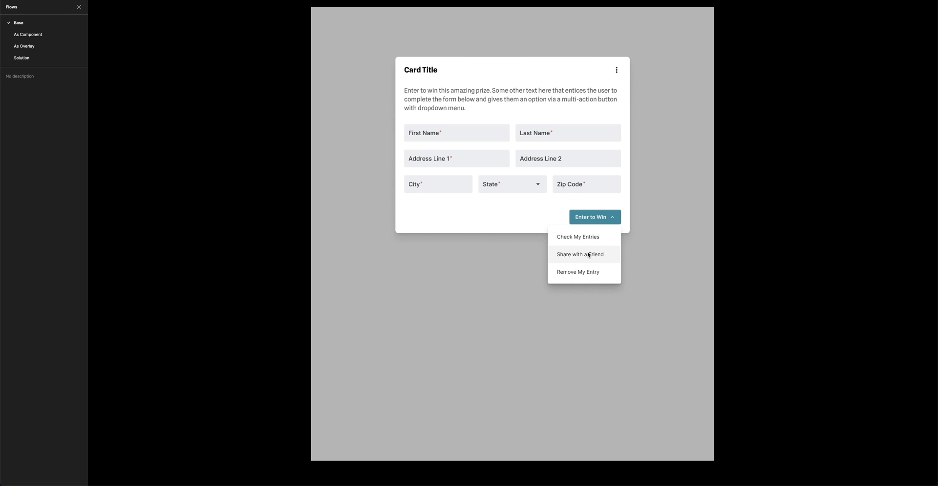
mouse_move(594, 237)
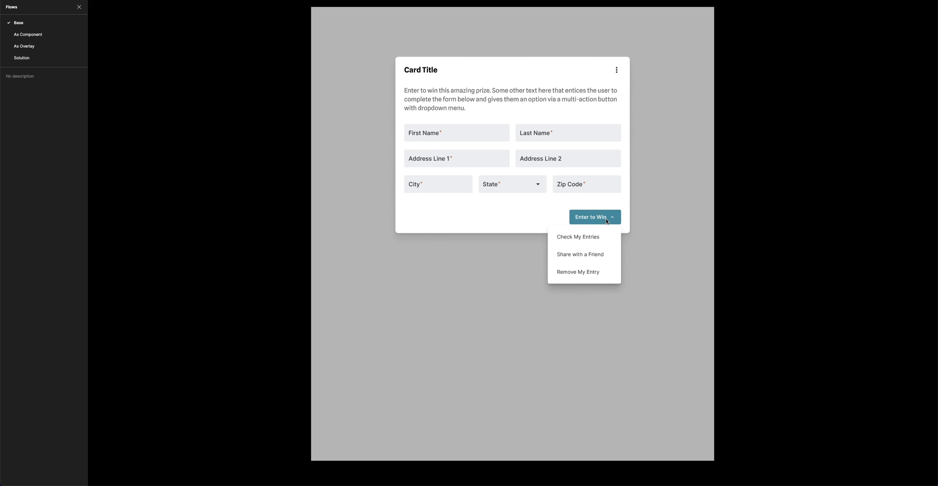
mouse_move(603, 224)
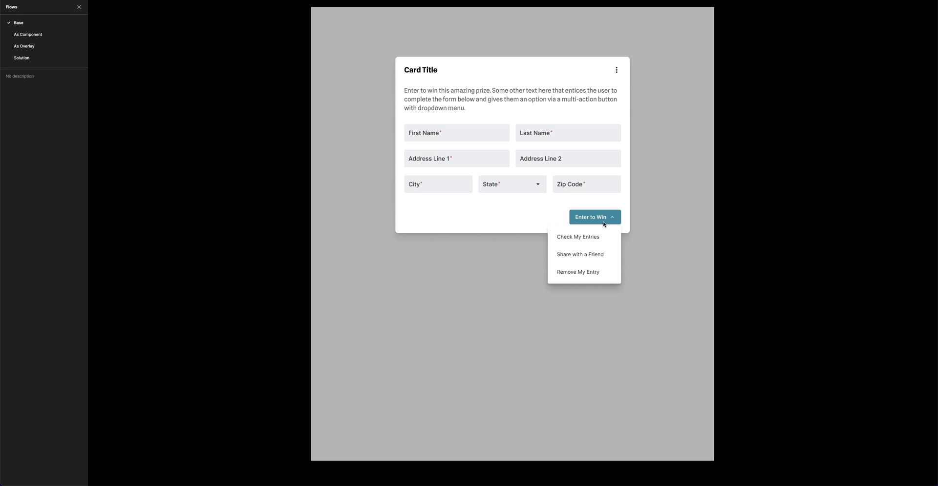
mouse_move(577, 238)
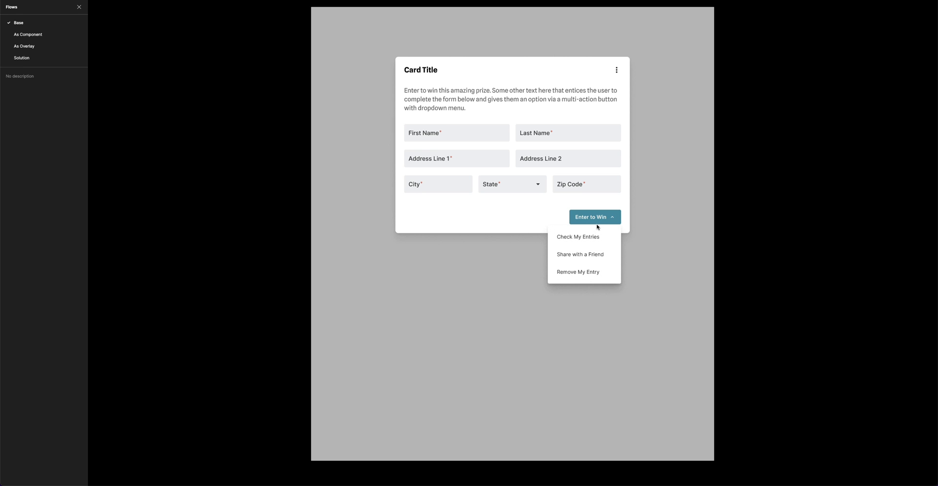
mouse_move(603, 217)
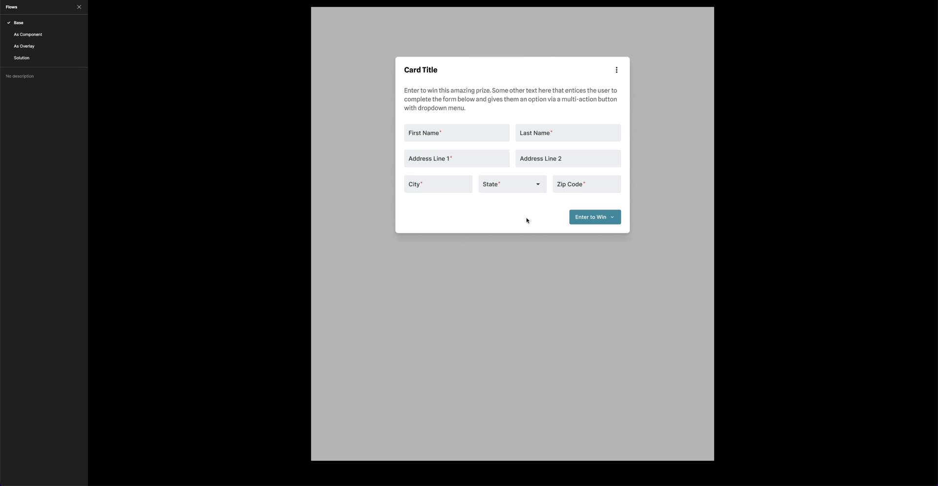
mouse_move(556, 219)
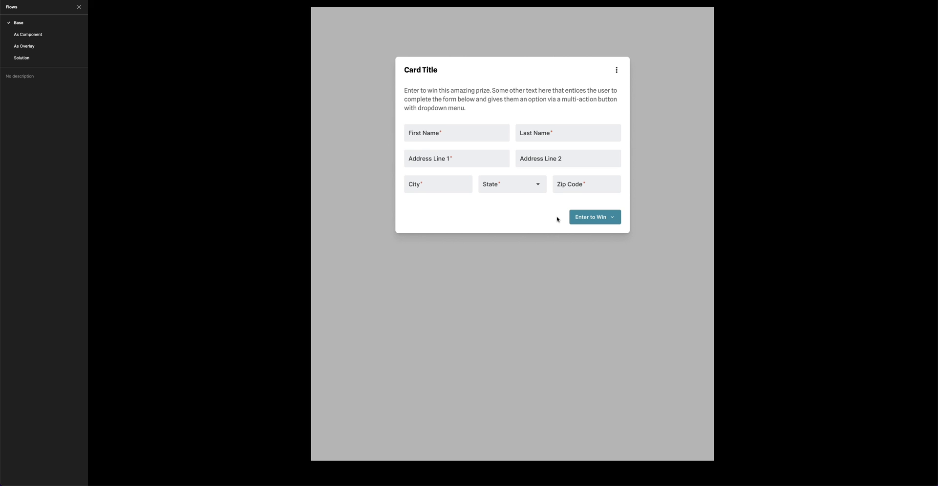
Step: Switch to the As Component flow and toggle the Enter to Win dropdown open and closed
click(29, 34)
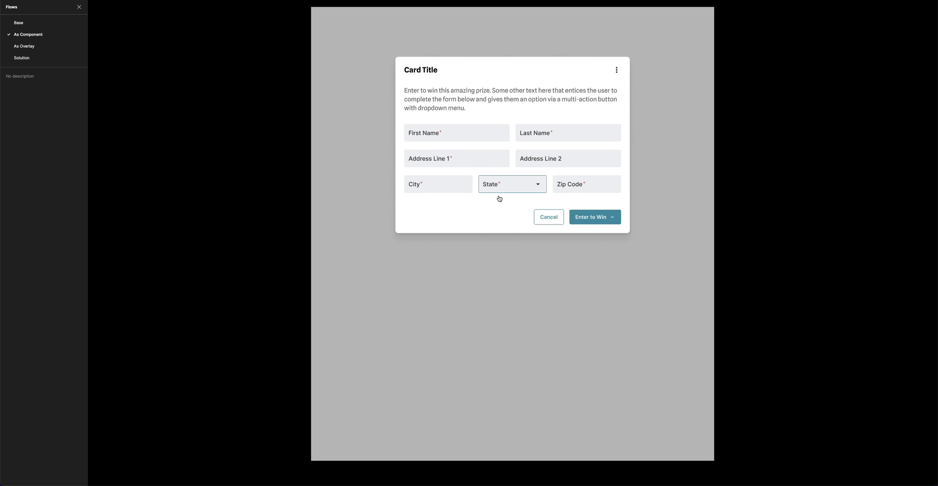
mouse_move(515, 208)
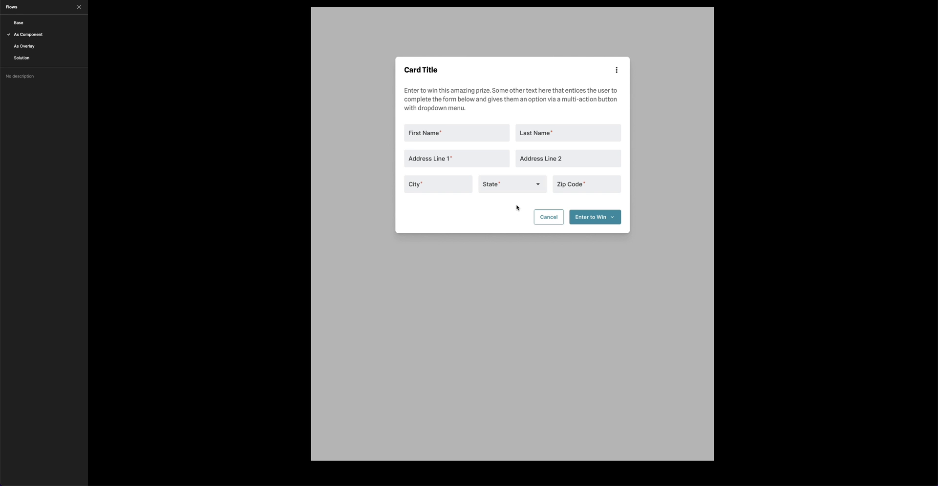
mouse_move(516, 209)
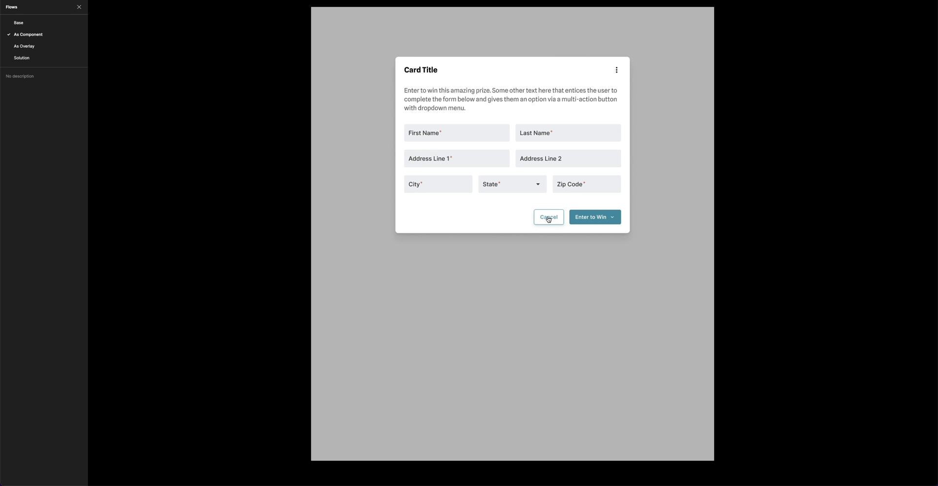
mouse_move(609, 204)
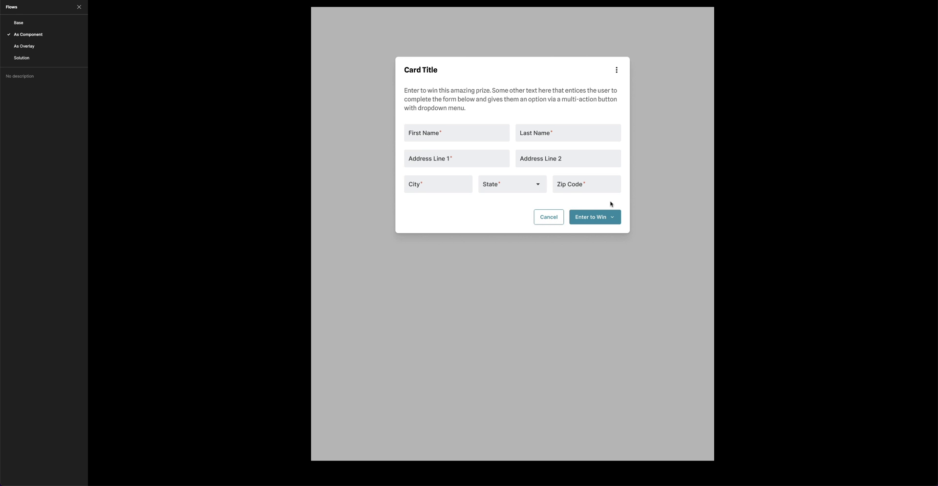
click(611, 217)
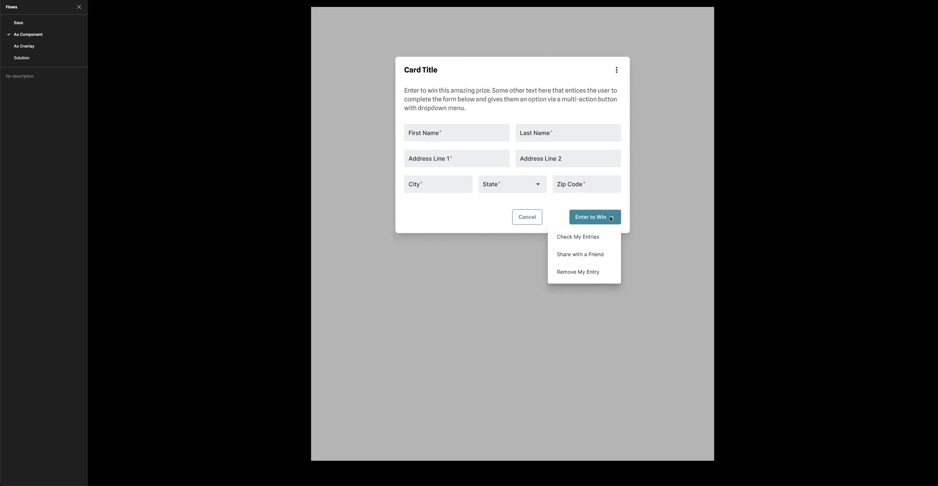
mouse_move(579, 254)
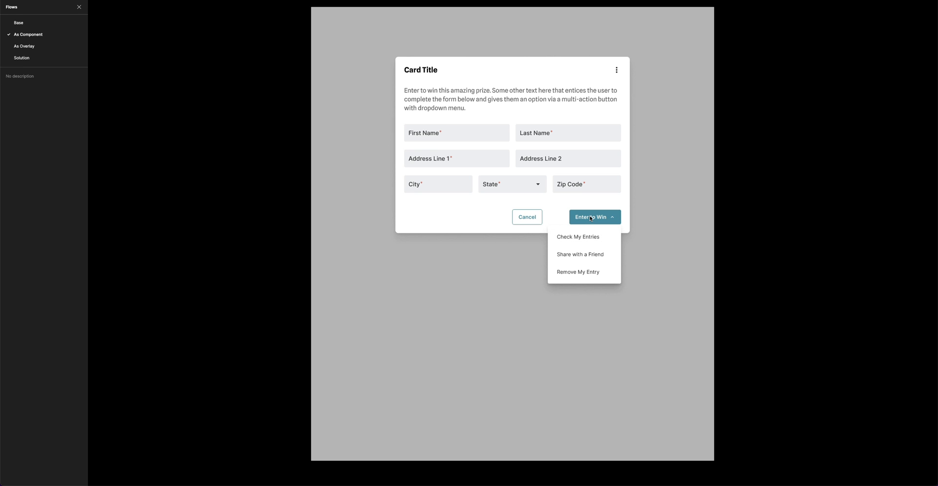
mouse_move(579, 254)
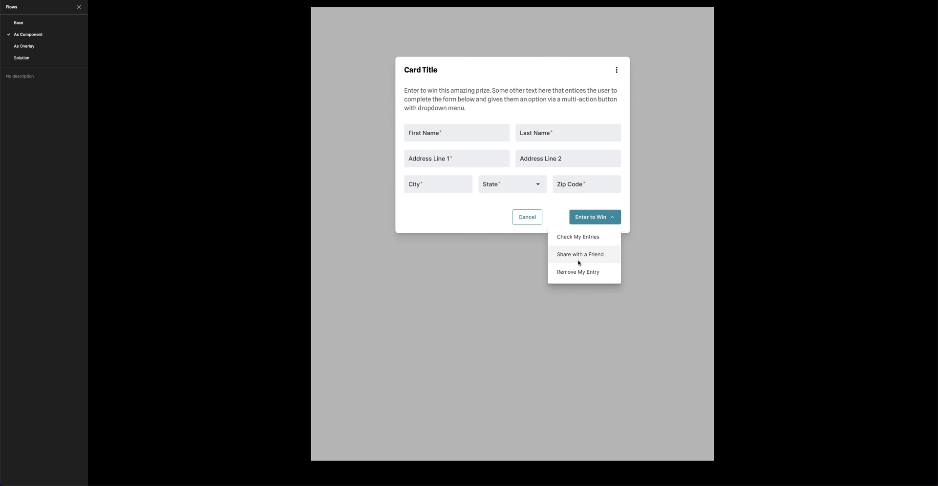
mouse_move(591, 216)
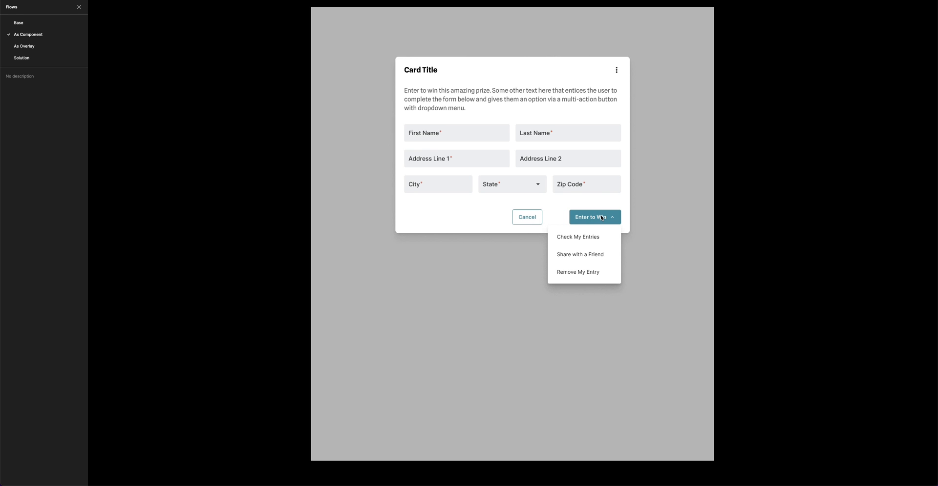
click(595, 217)
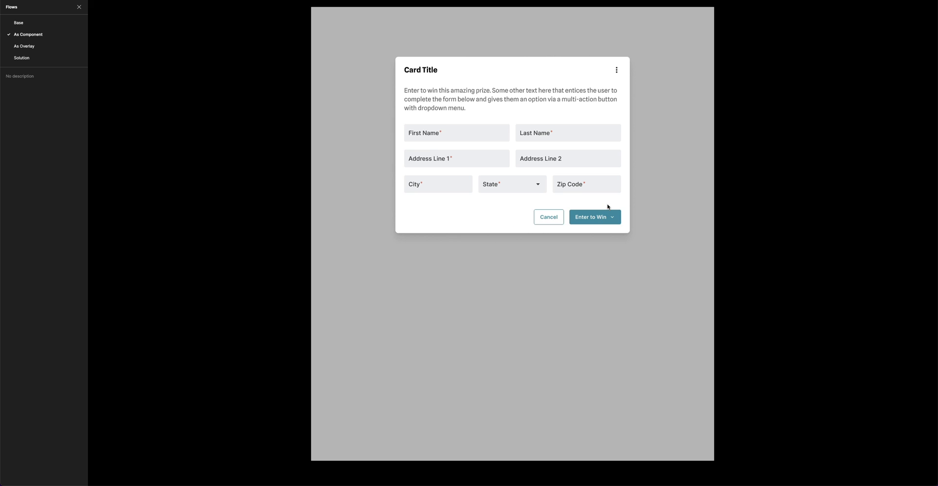
mouse_move(481, 206)
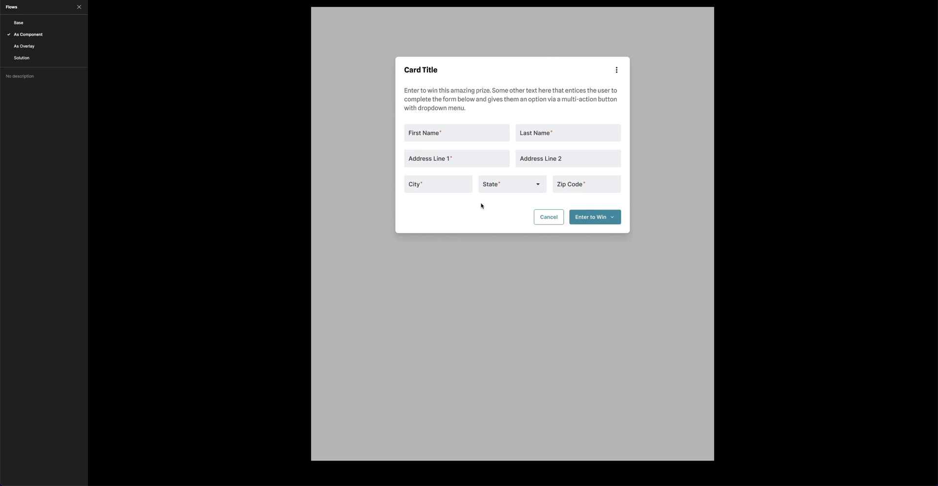
click(23, 45)
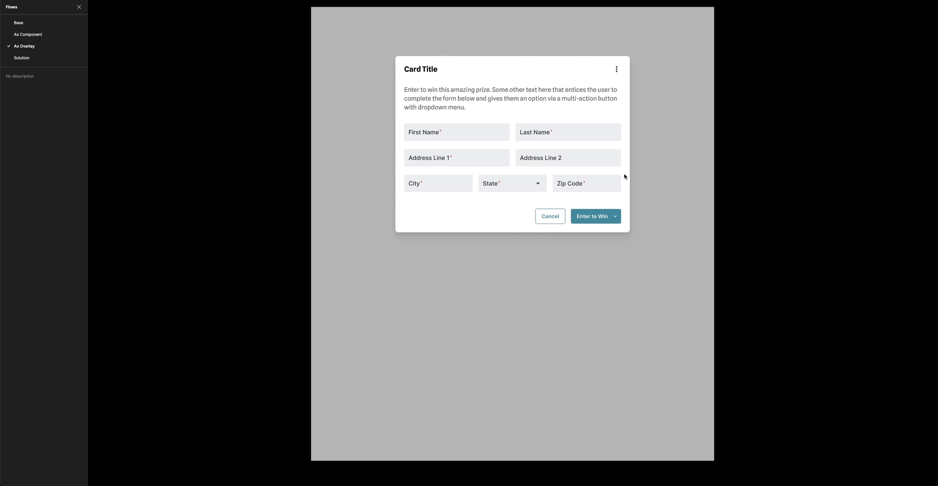
mouse_move(586, 204)
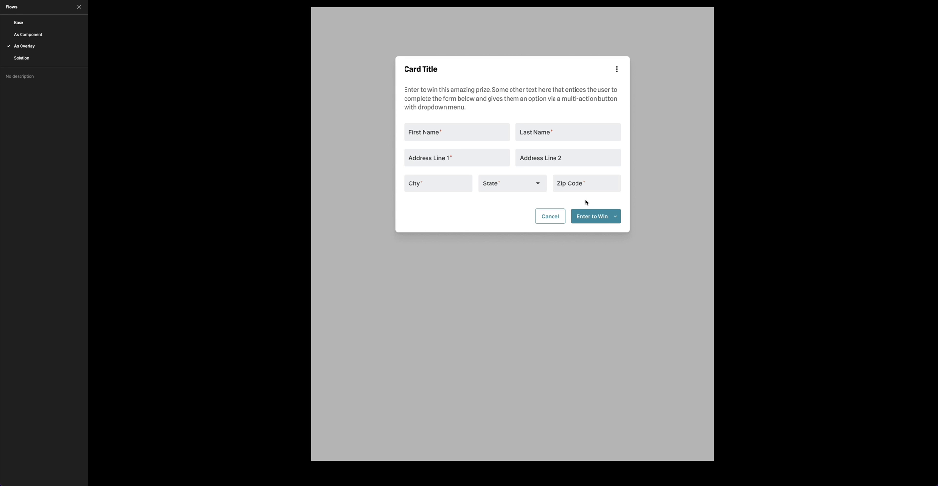
mouse_move(586, 203)
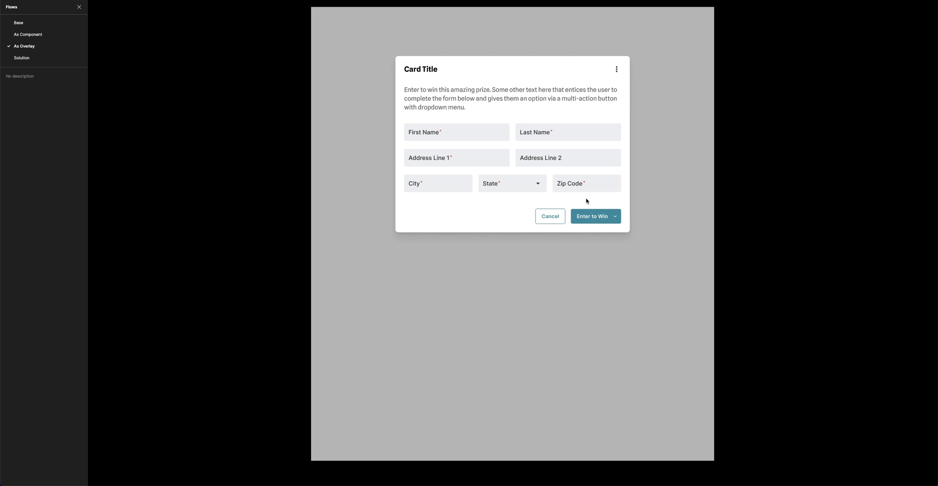
click(614, 216)
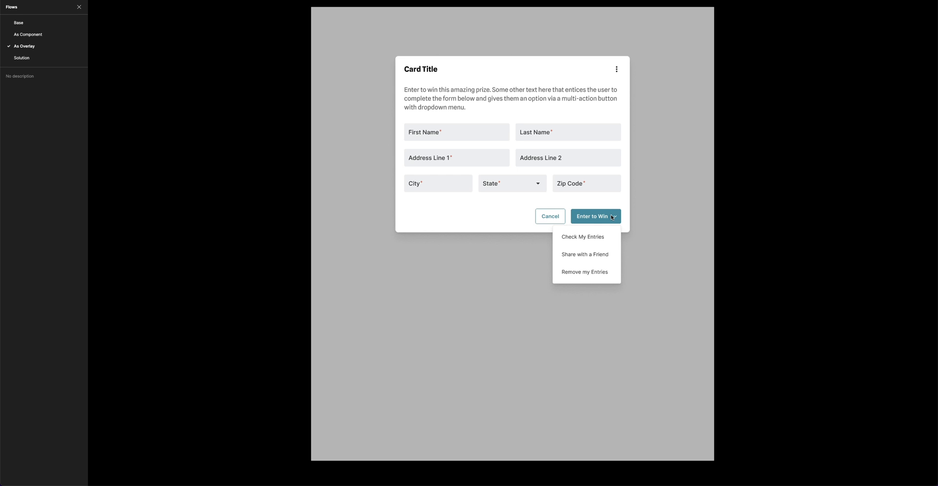
mouse_move(612, 217)
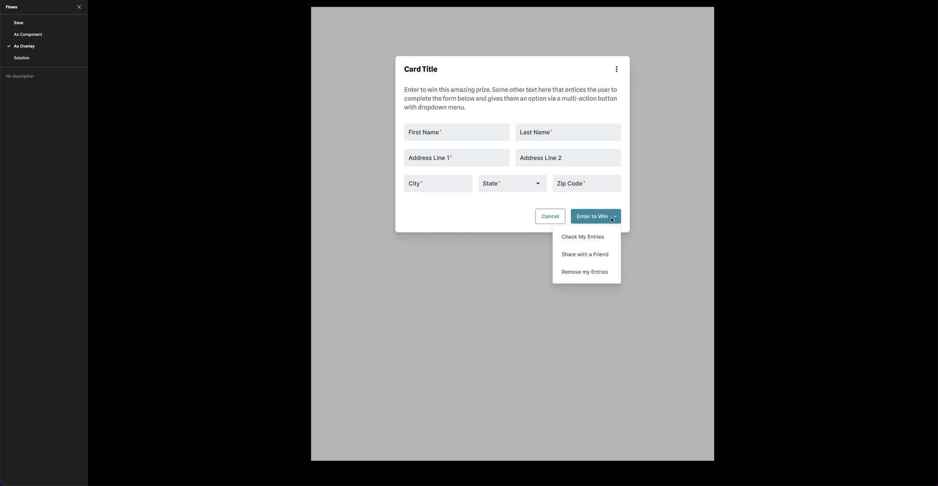
mouse_move(609, 224)
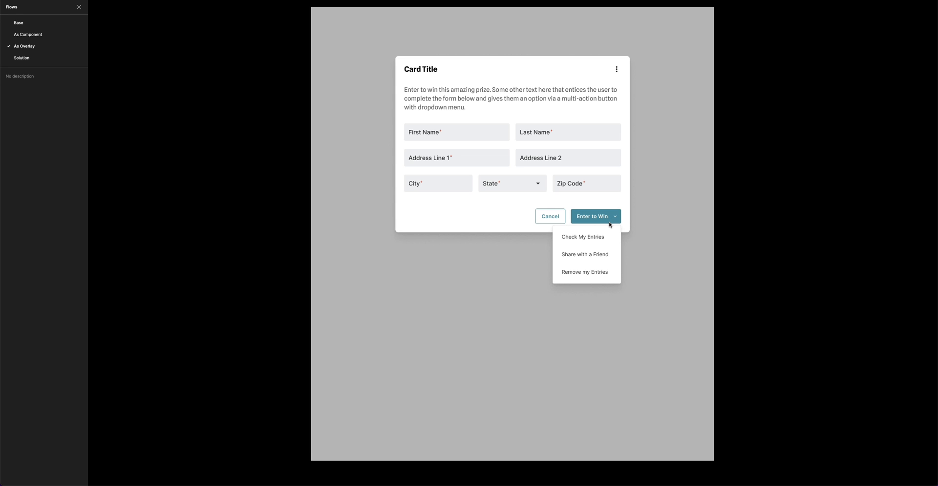
click(614, 216)
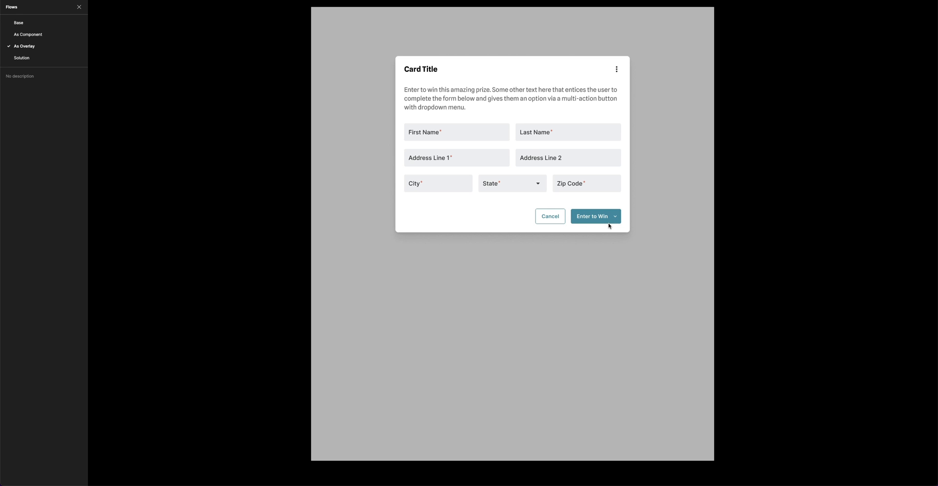
click(615, 216)
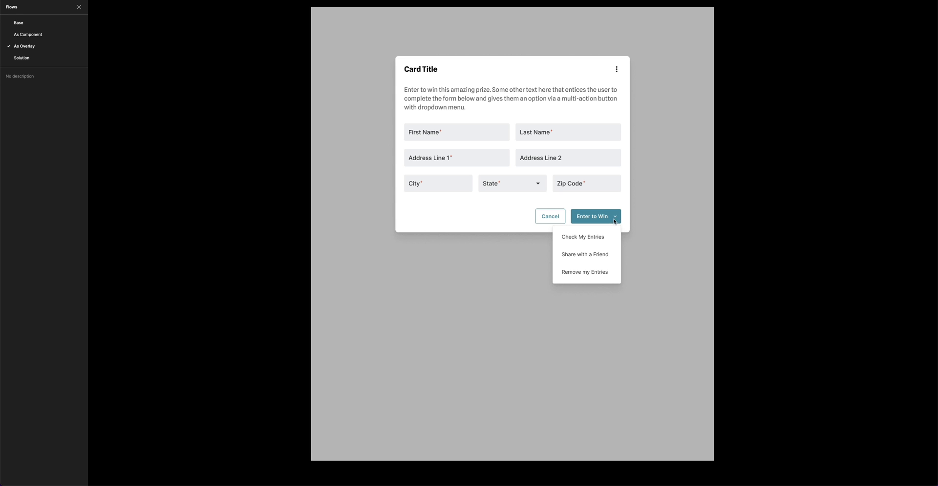
mouse_move(614, 218)
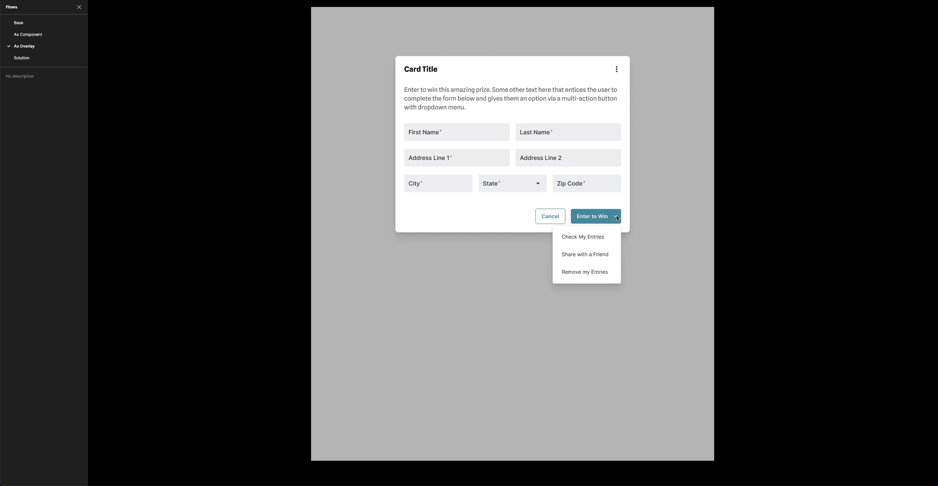
mouse_move(614, 219)
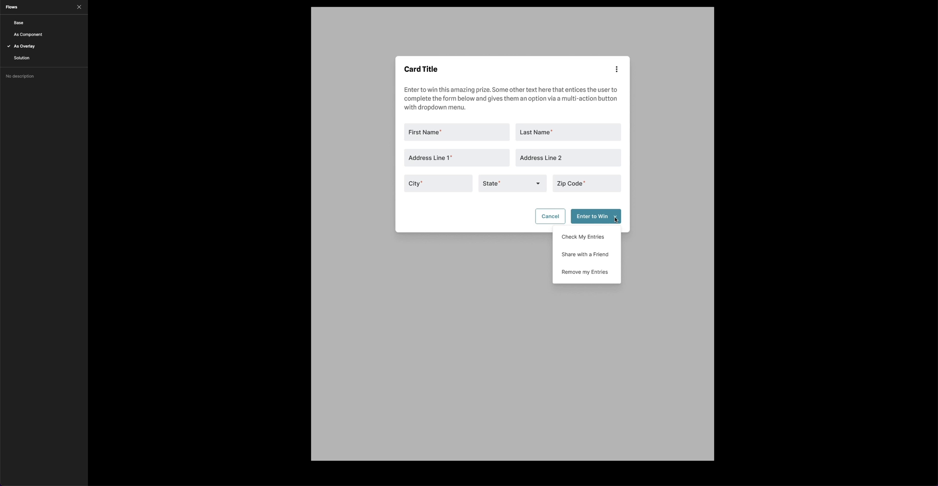
mouse_move(594, 235)
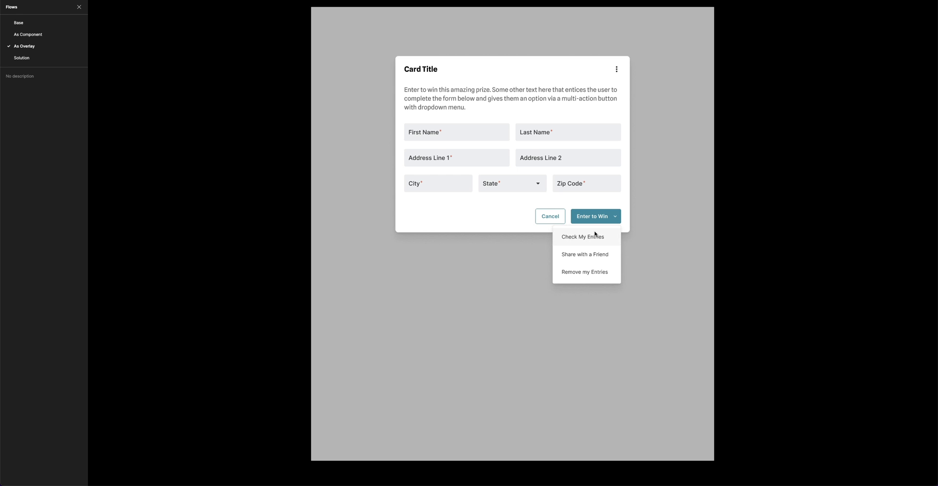
mouse_move(594, 241)
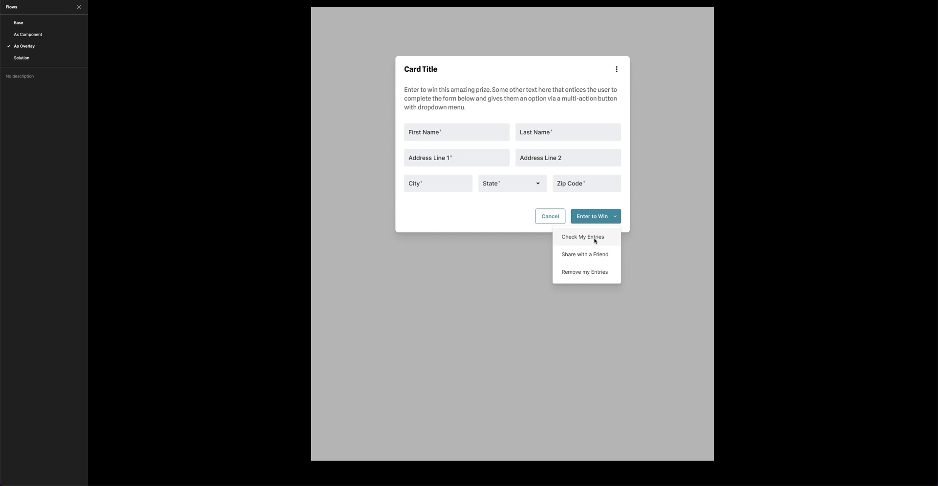
mouse_move(595, 241)
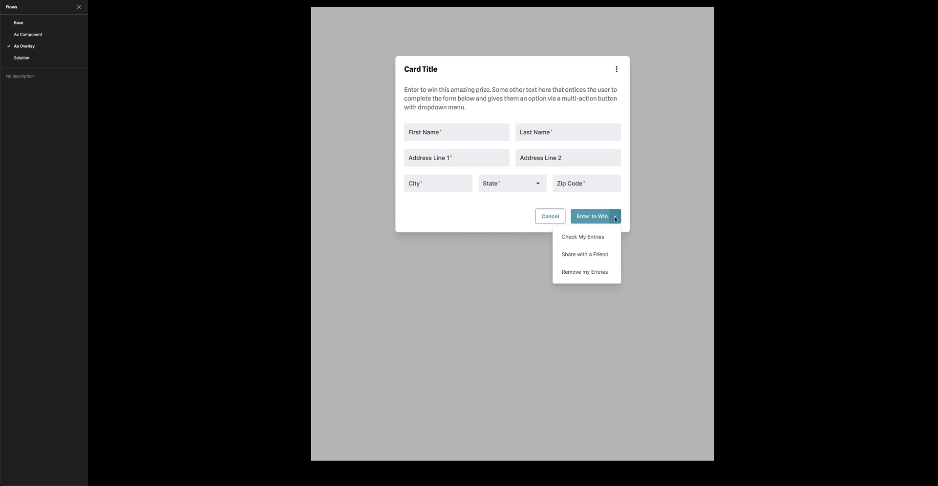
mouse_move(615, 220)
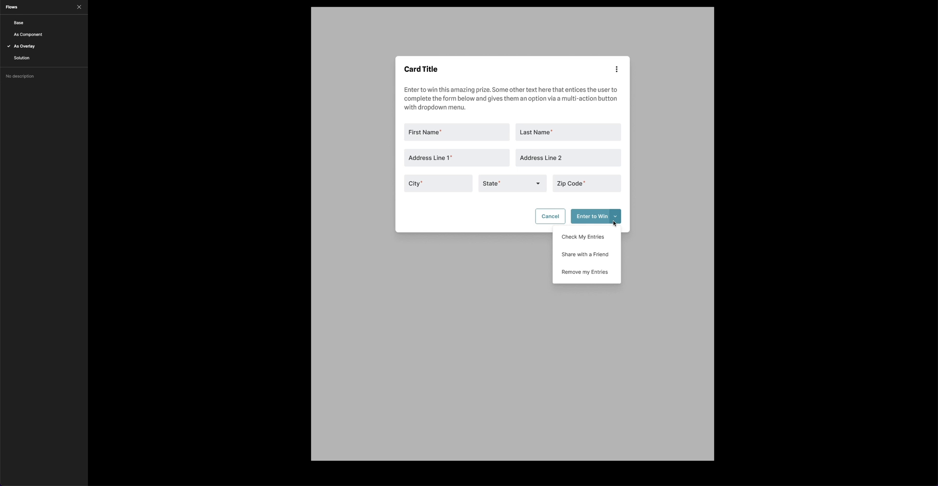
click(614, 215)
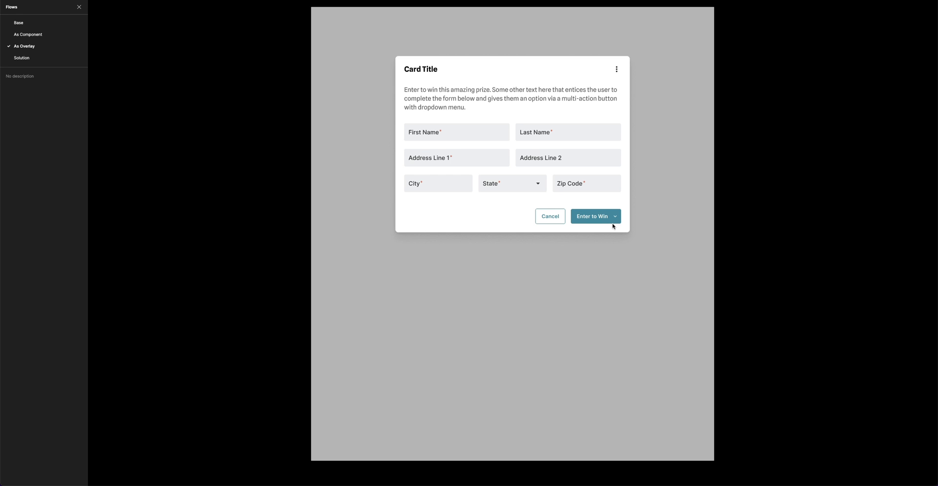
mouse_move(21, 58)
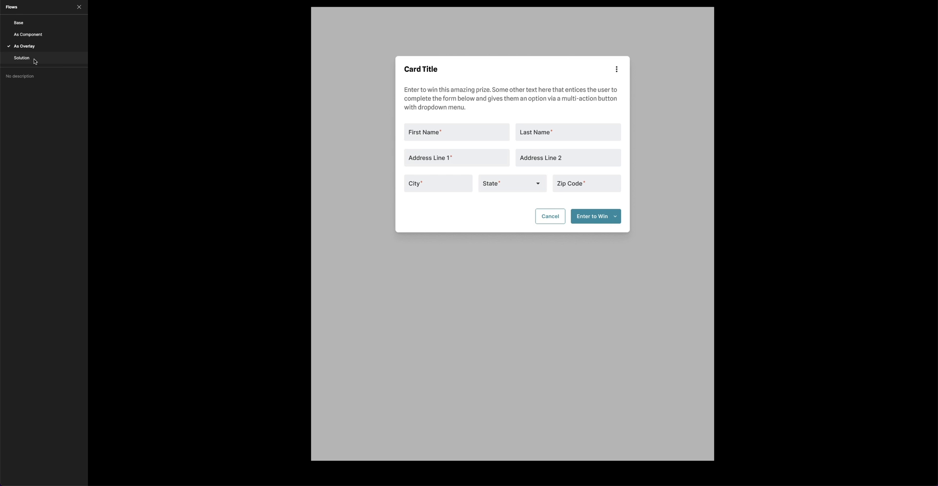
Step: Switch to the Solution flow and reveal the dropdown under Enter to Win
click(22, 58)
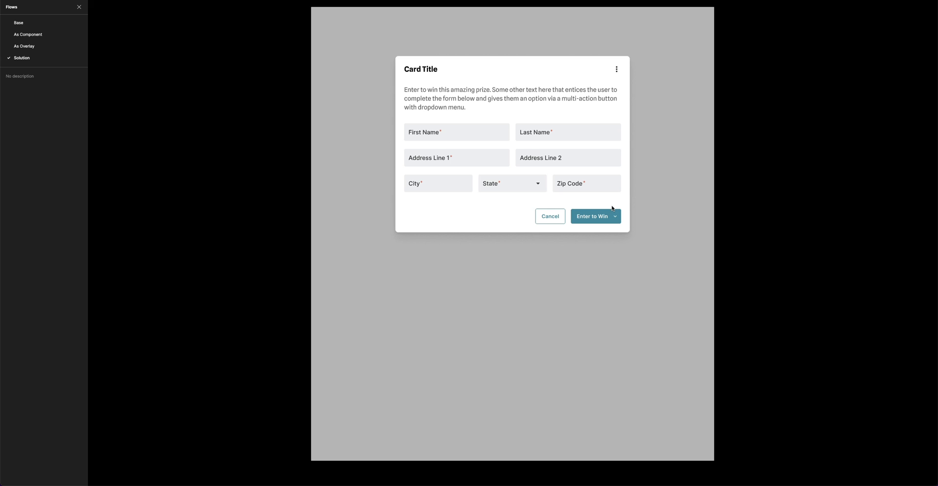
mouse_move(612, 209)
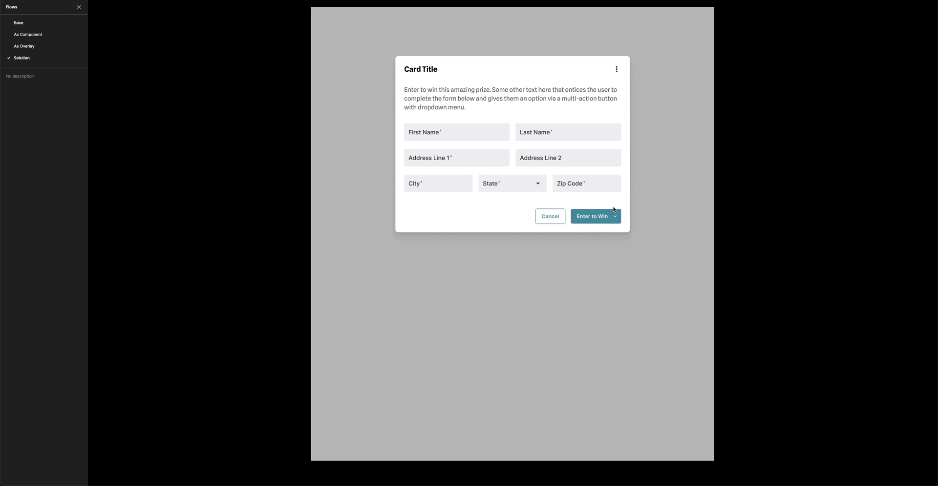
click(614, 216)
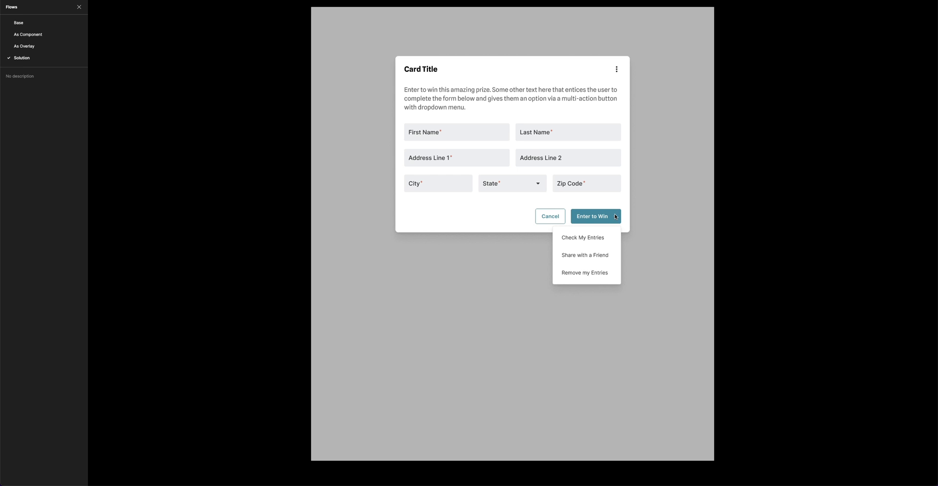
mouse_move(612, 223)
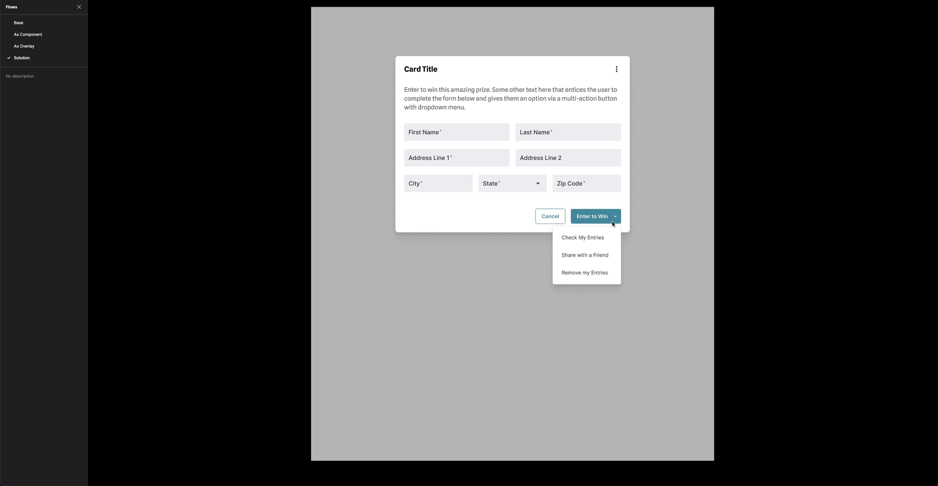
mouse_move(611, 226)
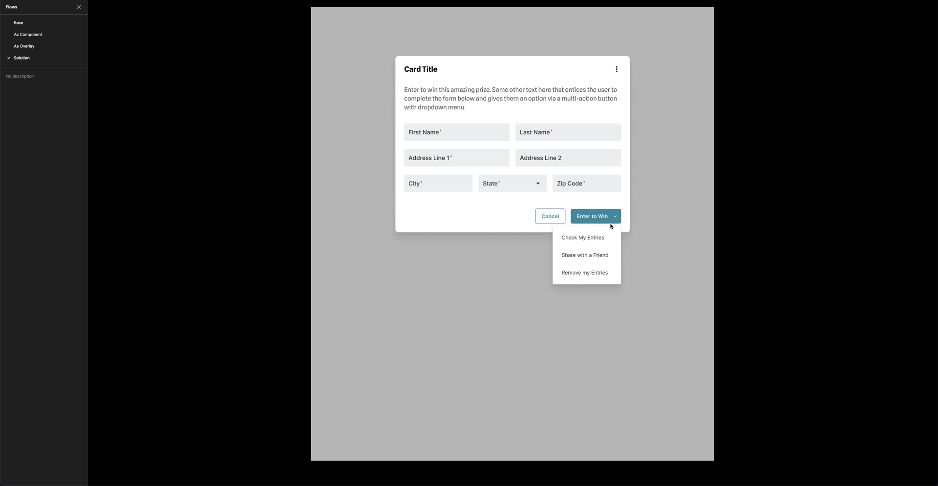
mouse_move(604, 239)
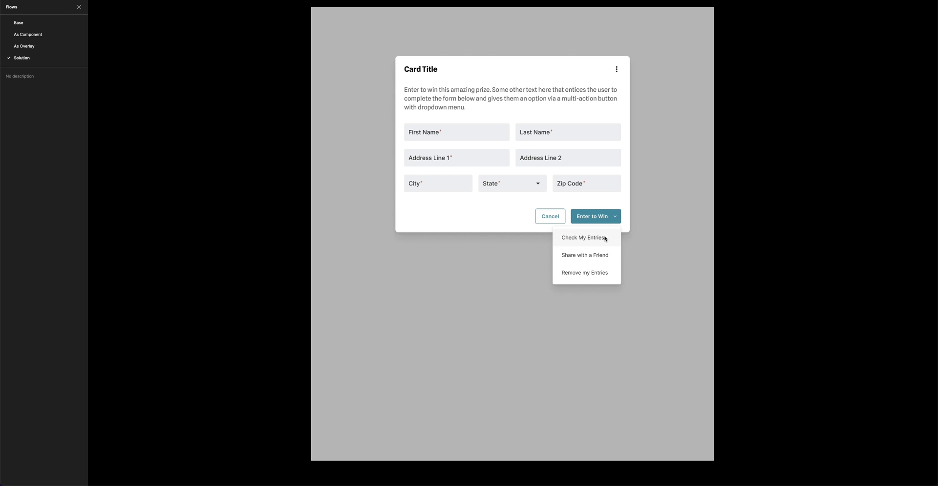
mouse_move(591, 265)
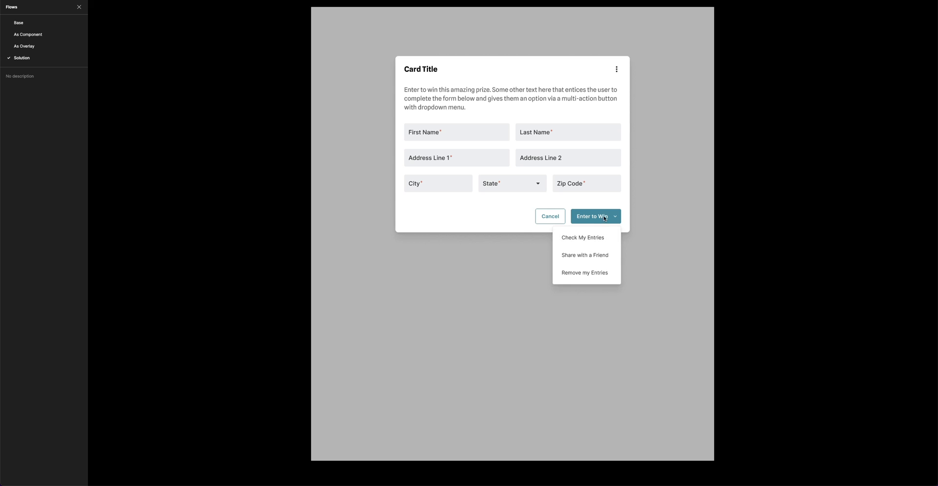
mouse_move(564, 216)
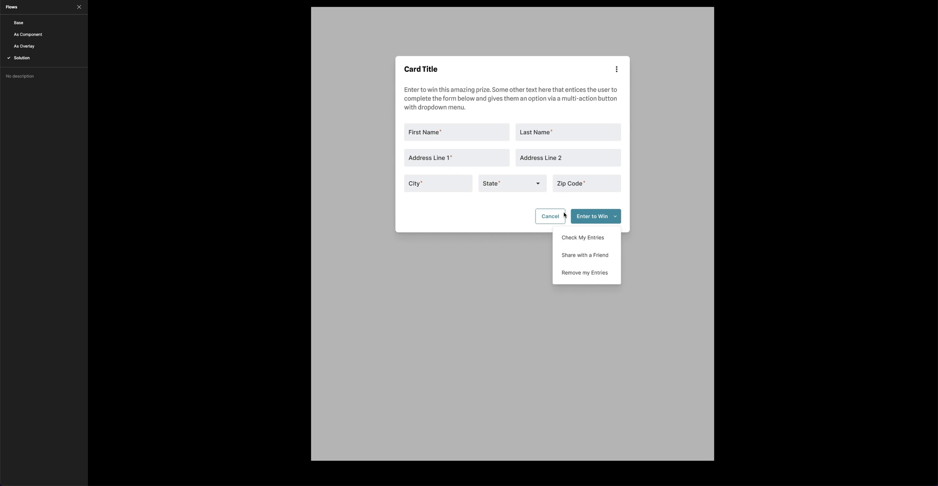
mouse_move(569, 217)
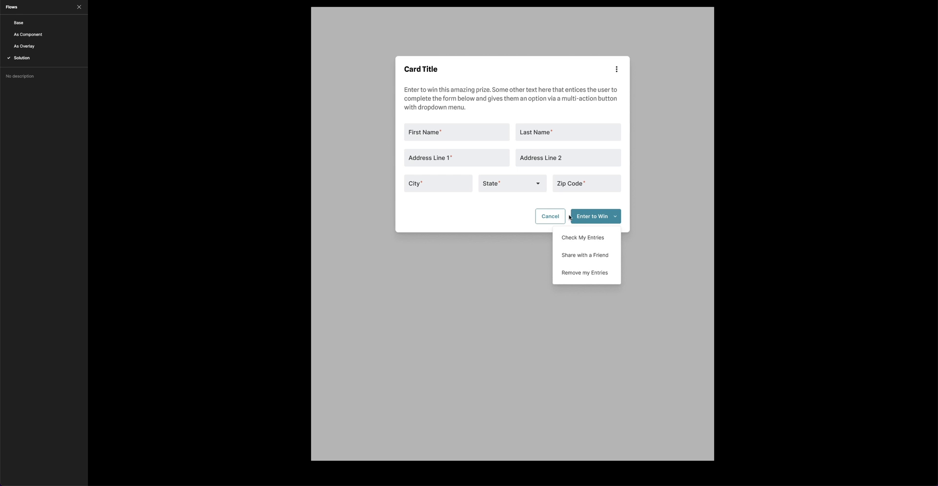
mouse_move(593, 214)
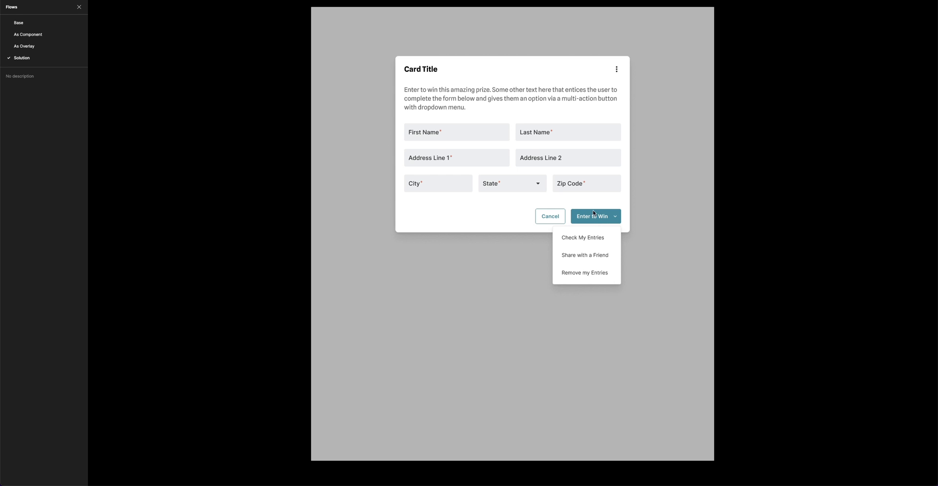
mouse_move(597, 221)
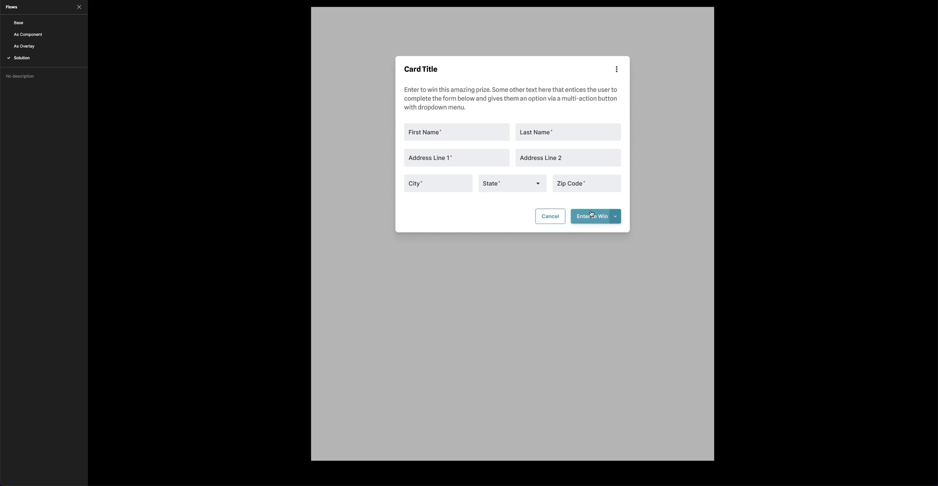
click(614, 216)
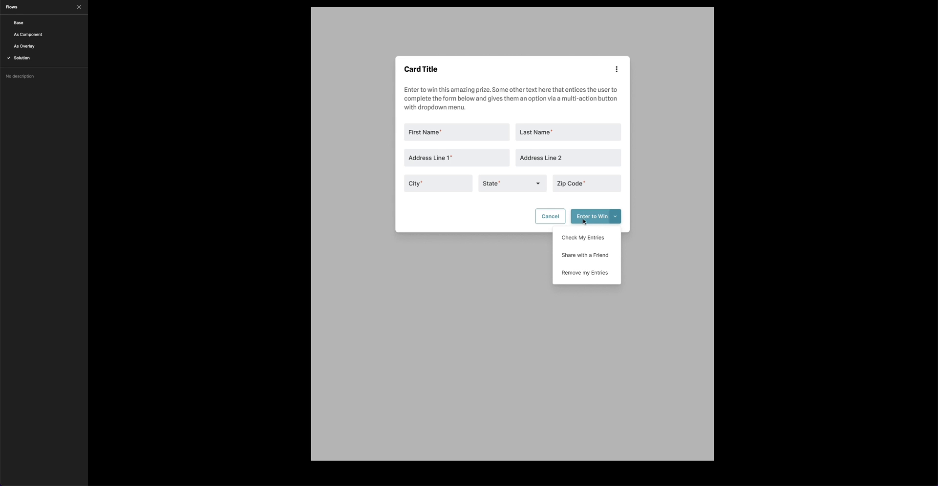
mouse_move(600, 245)
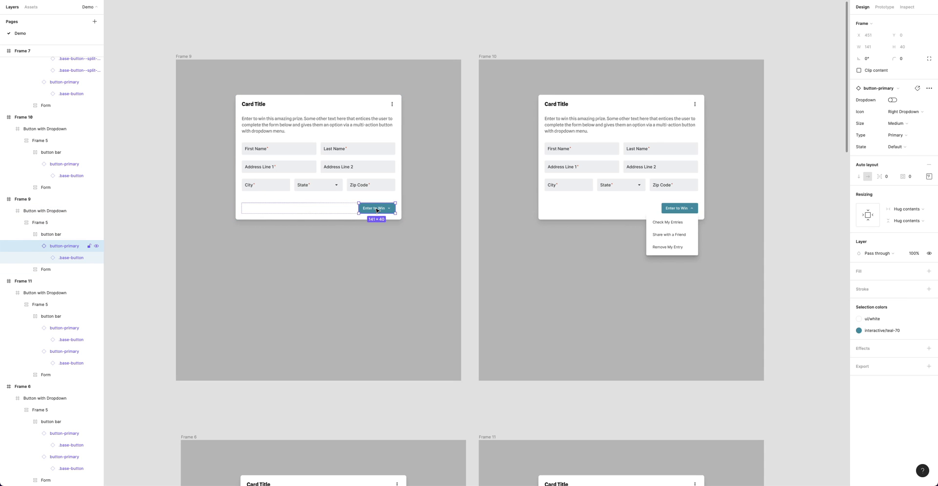
mouse_move(412, 205)
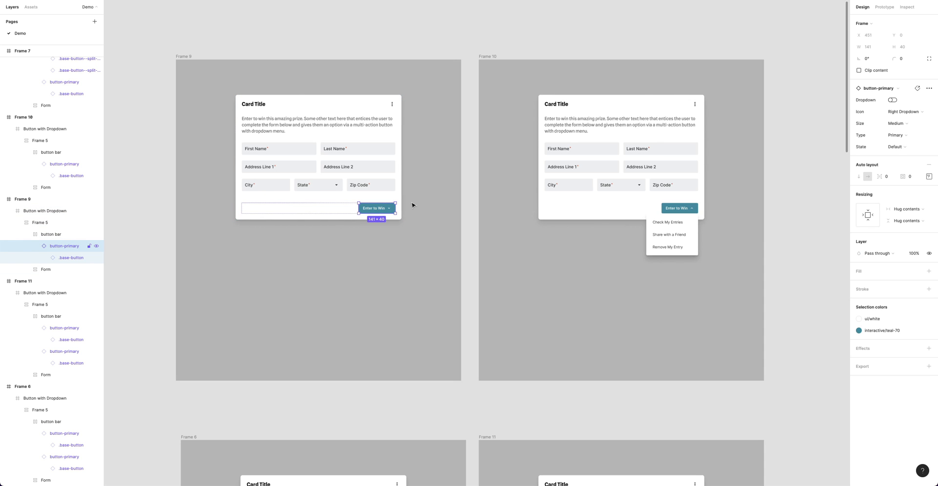
Step: Clear the canvas selection to reveal the Base flow's mouse enter and leave links
click(883, 7)
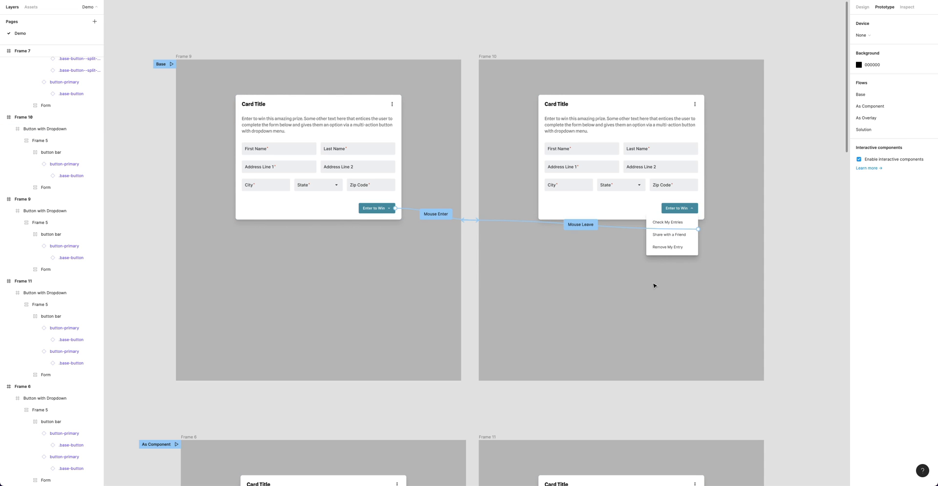
scroll(down, 3)
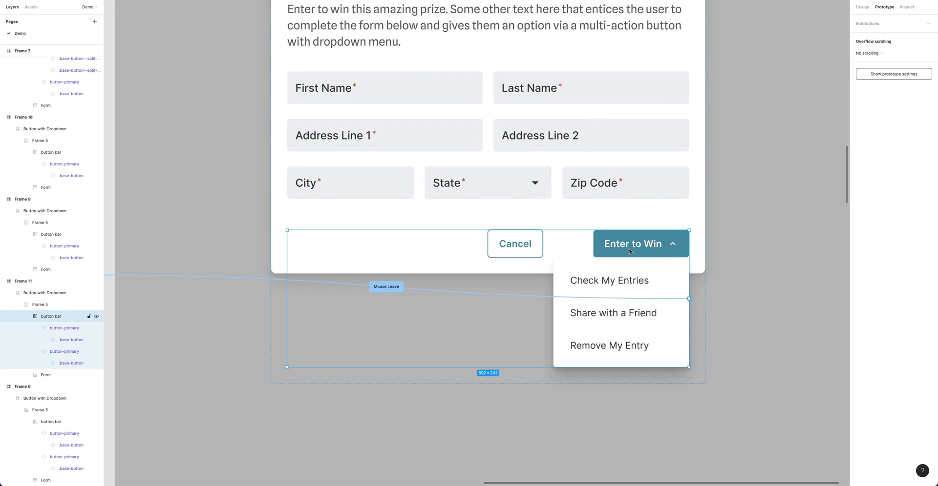
Step: Select the open card's dropdown button and review its interaction and design properties
click(64, 329)
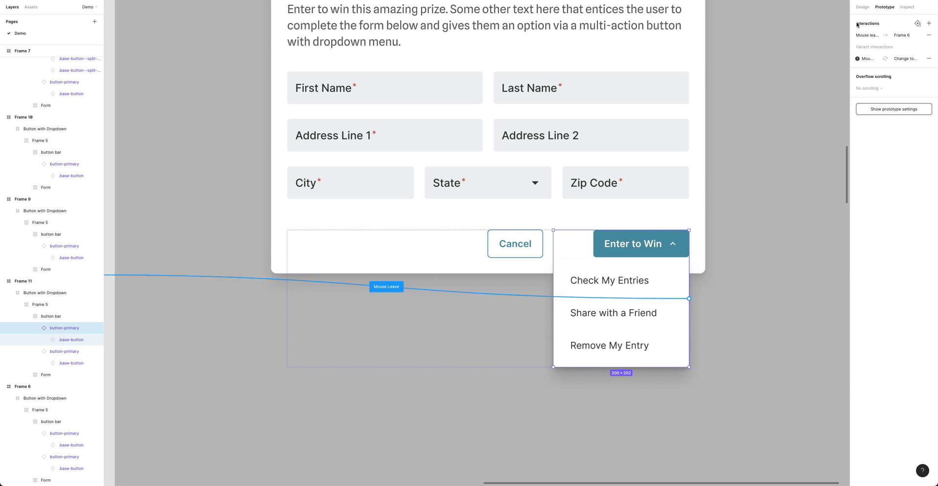
click(862, 7)
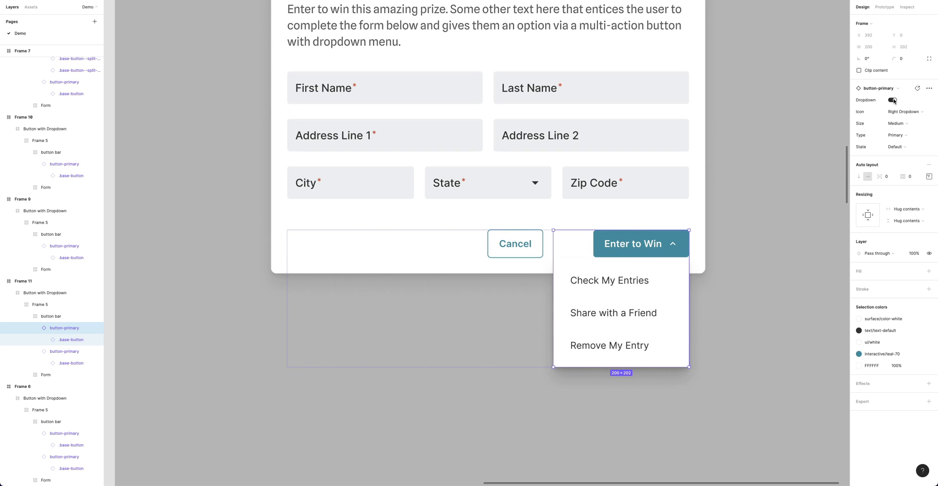
click(891, 100)
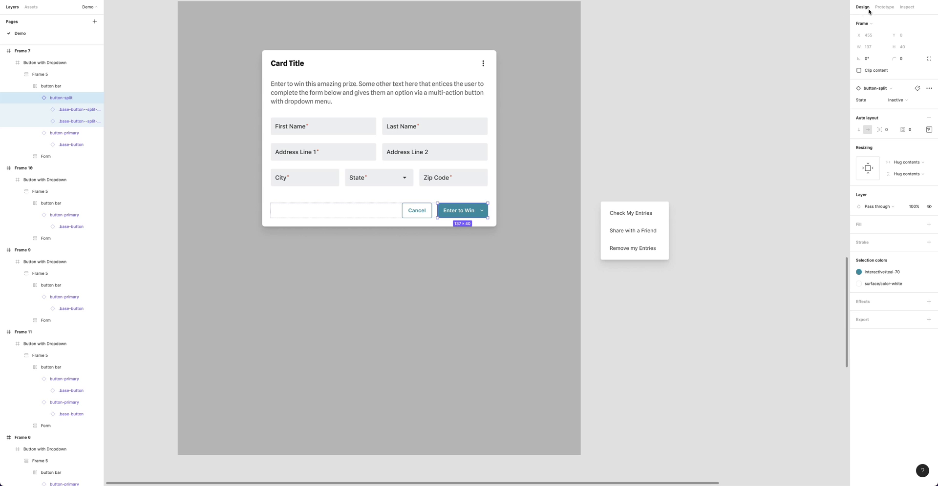
Step: Show the split button's Mouse Enter connection to the separate dropdown overlay frame
click(884, 7)
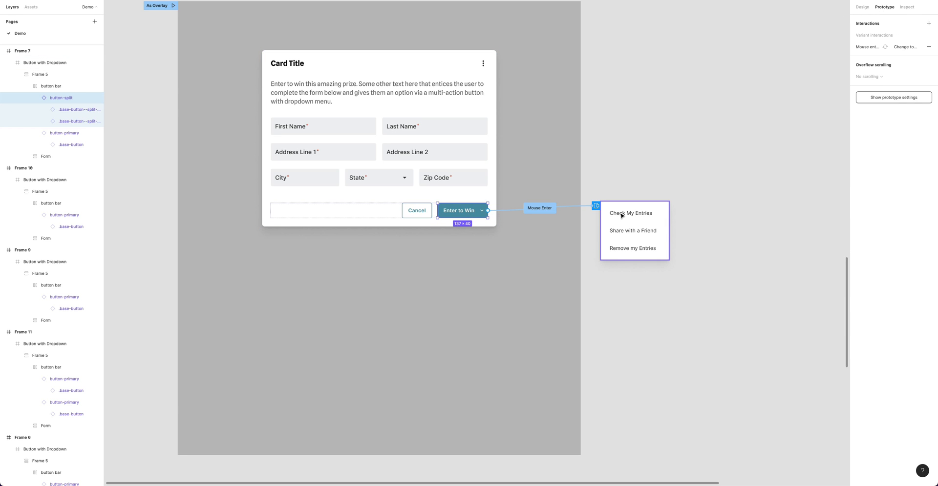
mouse_move(625, 226)
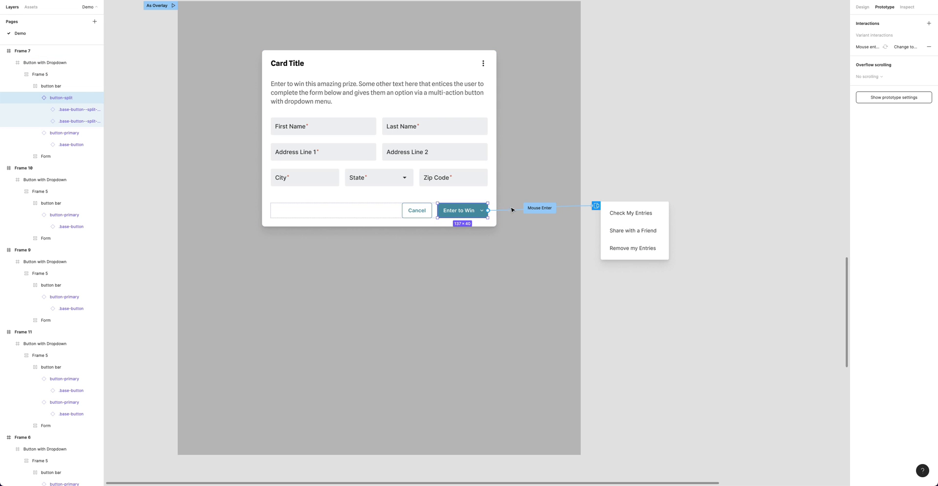
click(866, 47)
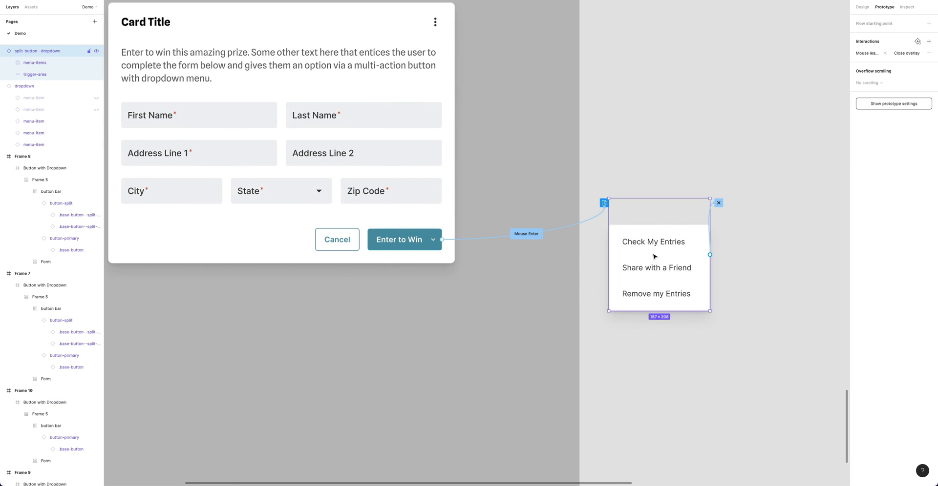
mouse_move(655, 224)
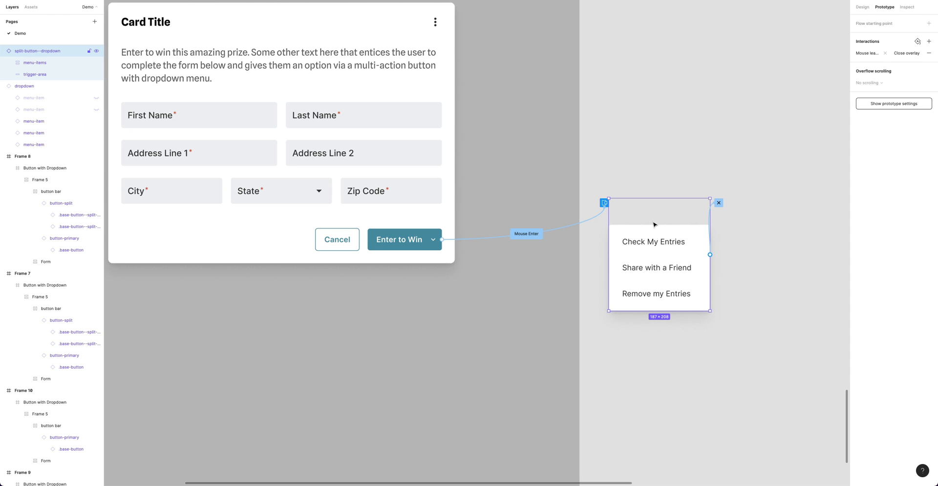
mouse_move(651, 210)
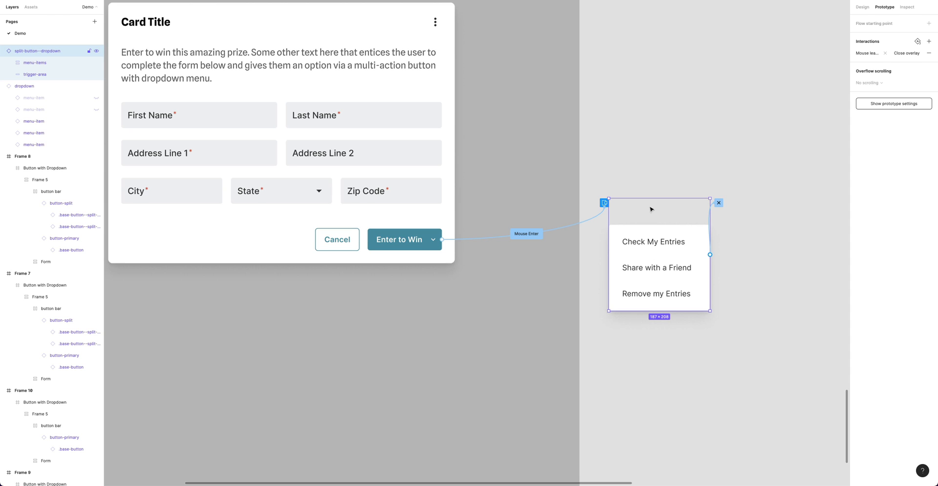
mouse_move(648, 216)
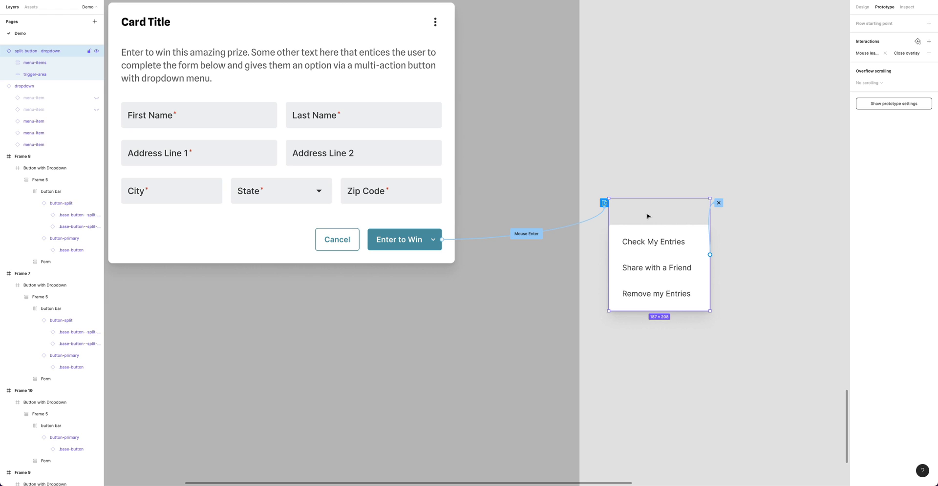
Step: Select the transparent trigger-area layer atop the dropdown overlay
click(35, 74)
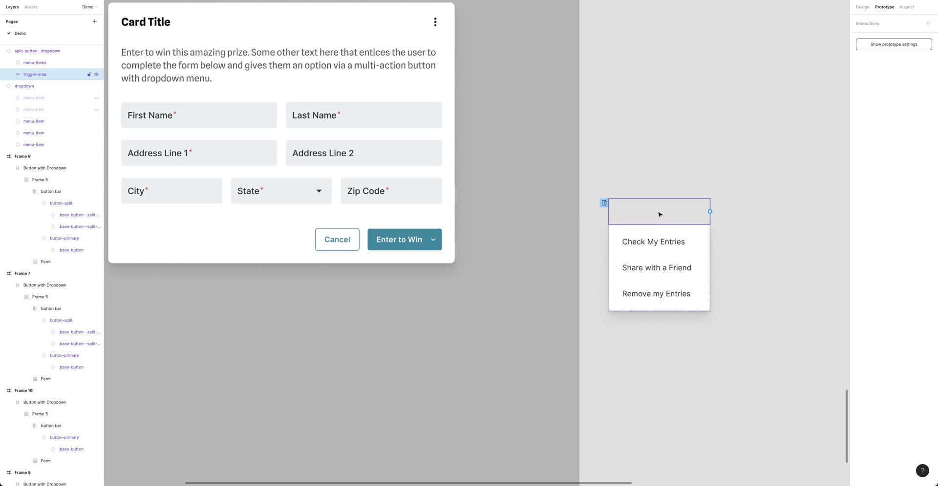
mouse_move(653, 217)
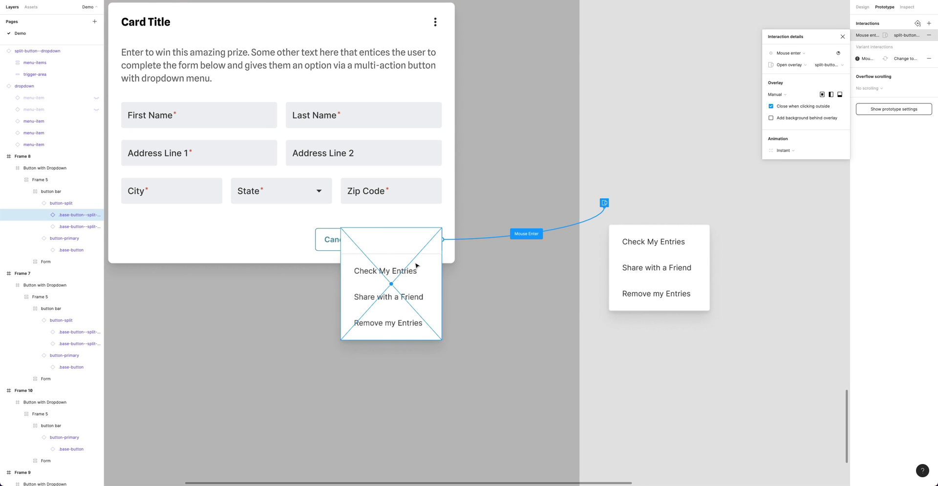
mouse_move(372, 234)
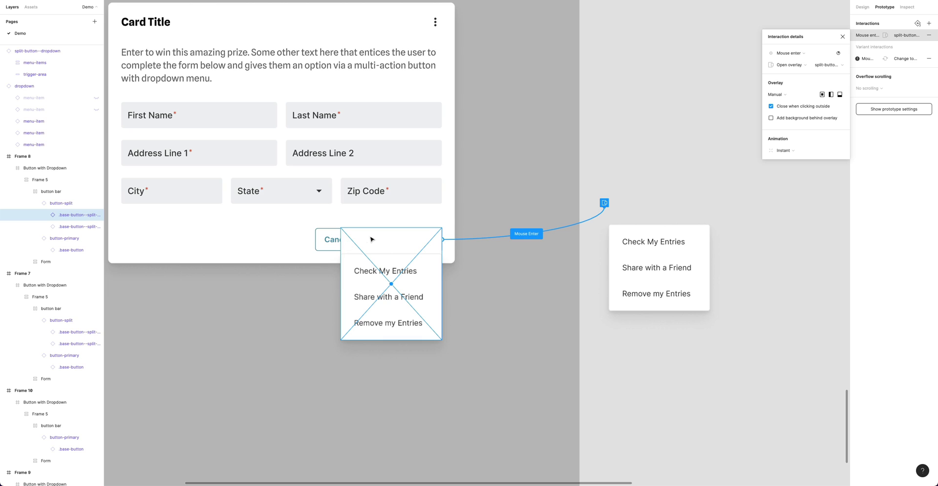
mouse_move(432, 248)
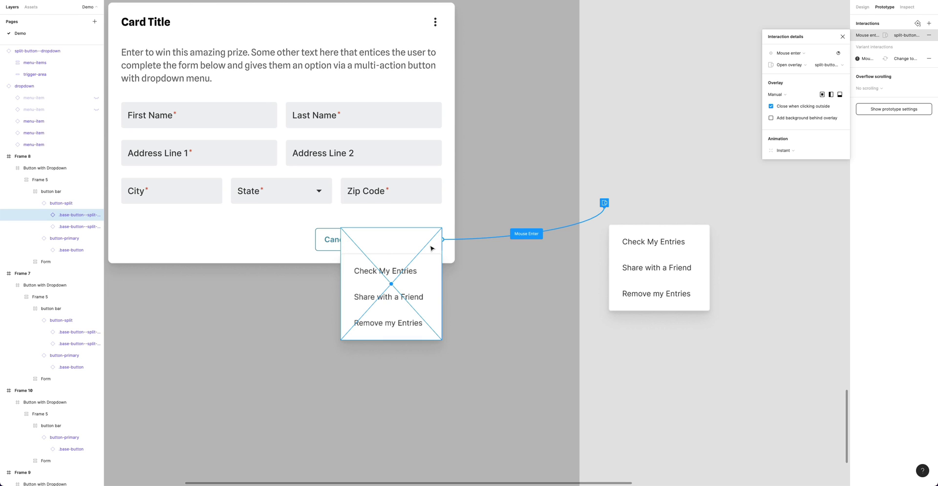
mouse_move(380, 278)
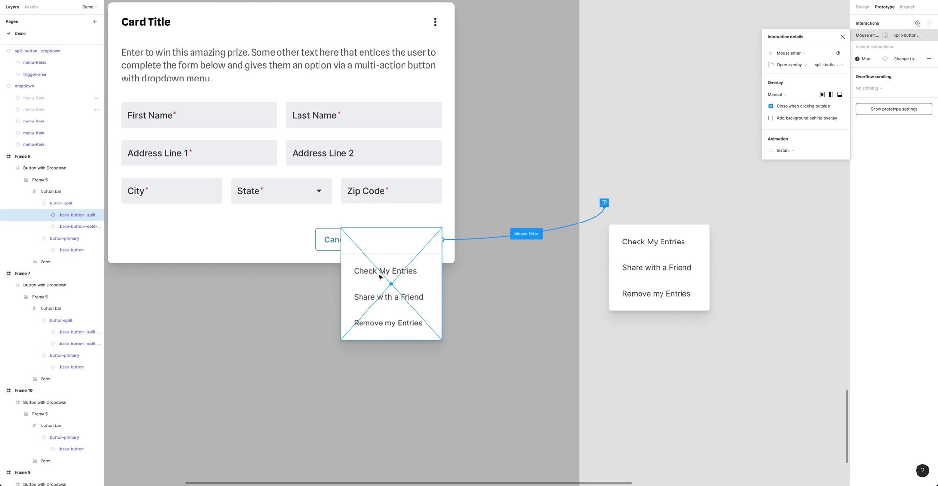
mouse_move(399, 267)
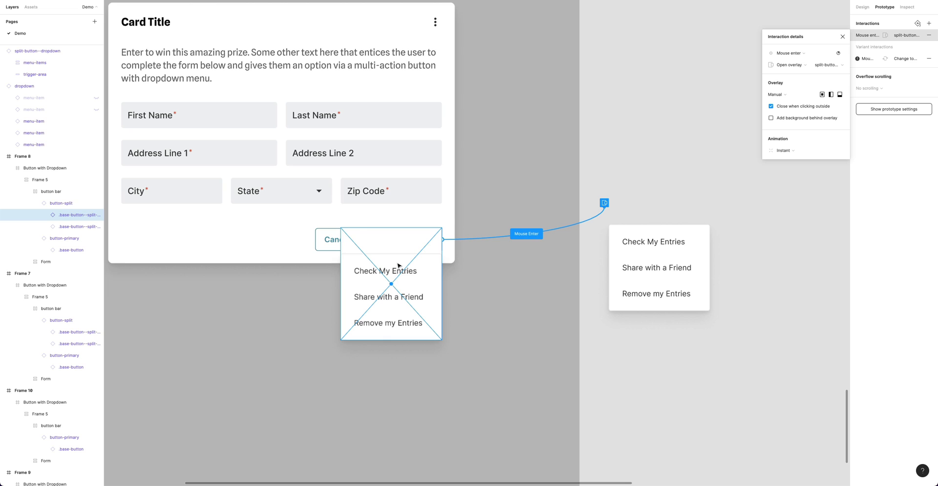